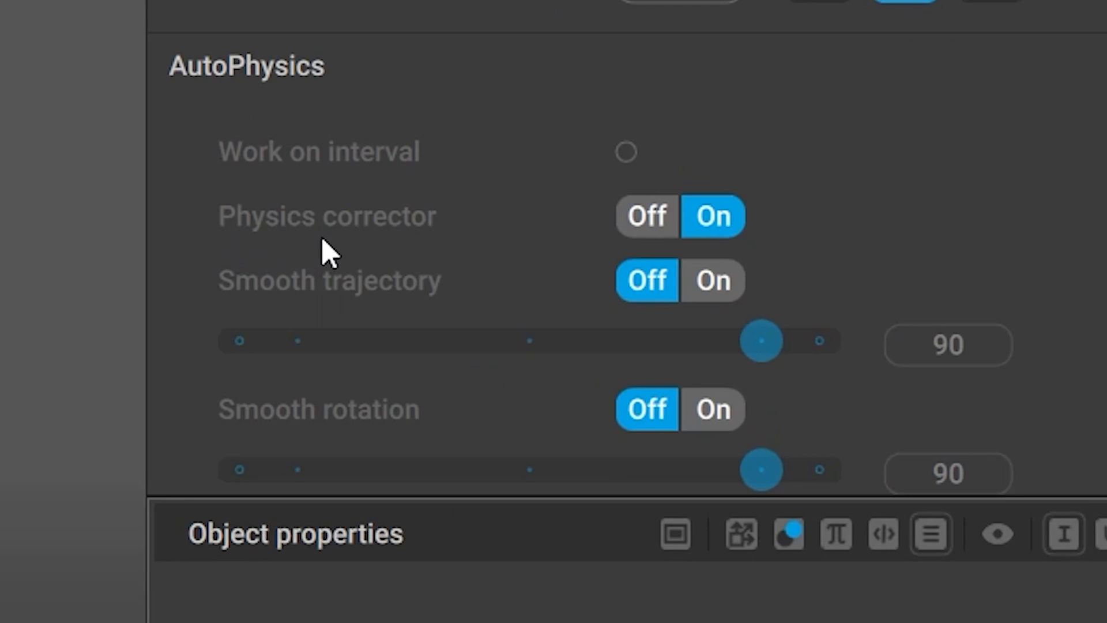
mouse_move(293, 261)
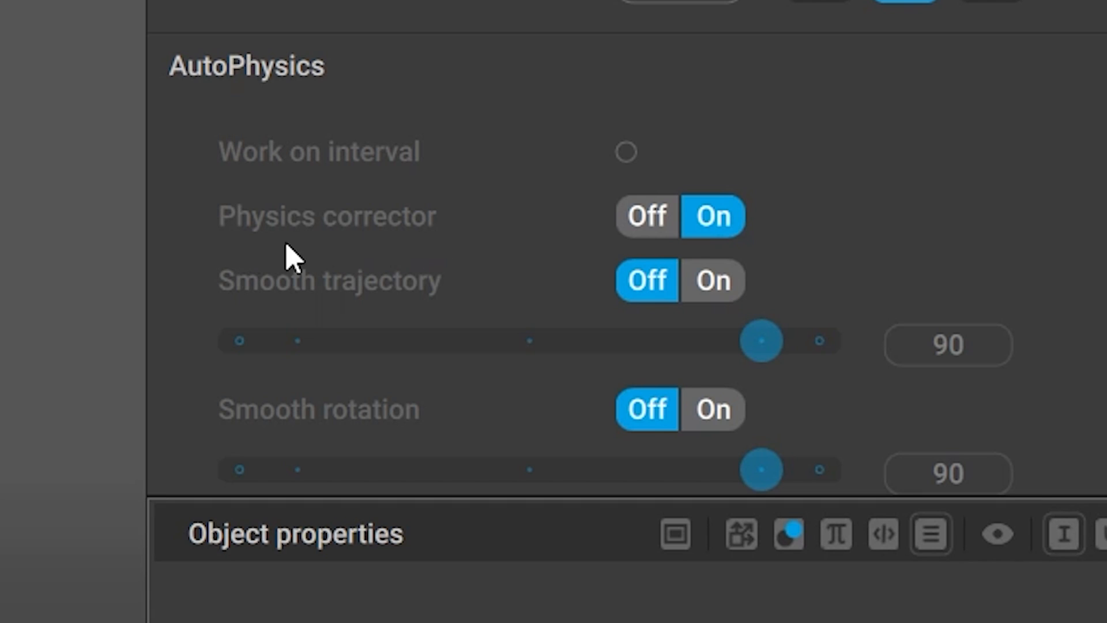
mouse_move(459, 251)
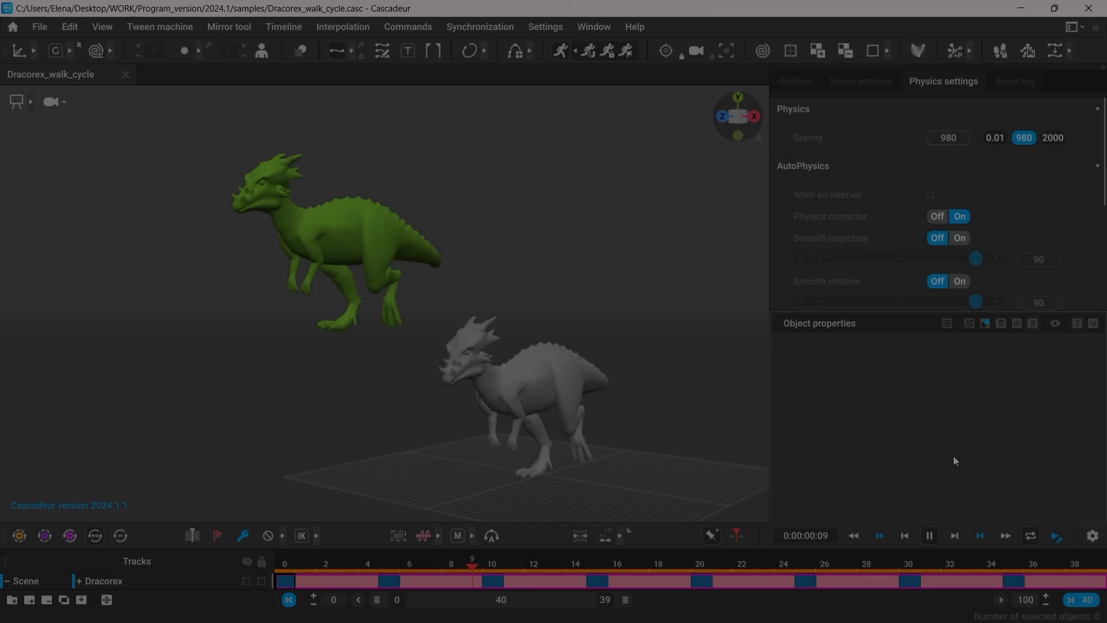
Preview the Dracorex_walk_cycle and UE5_Manny samples, then open Scene.casc with the Cascy poses
left_click(928, 535)
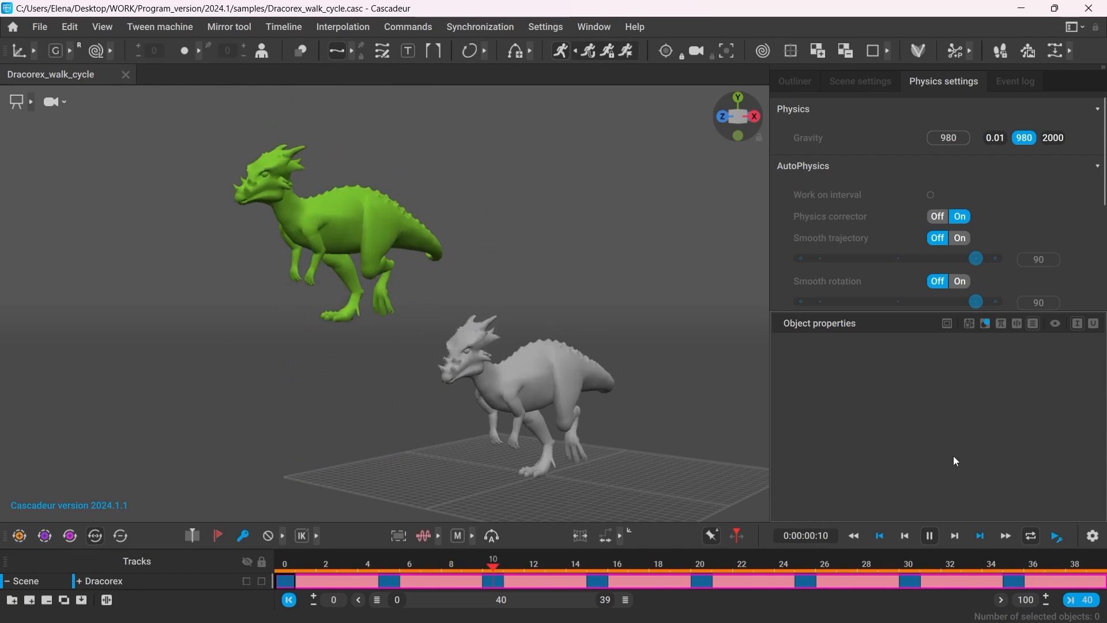
left_click(929, 535)
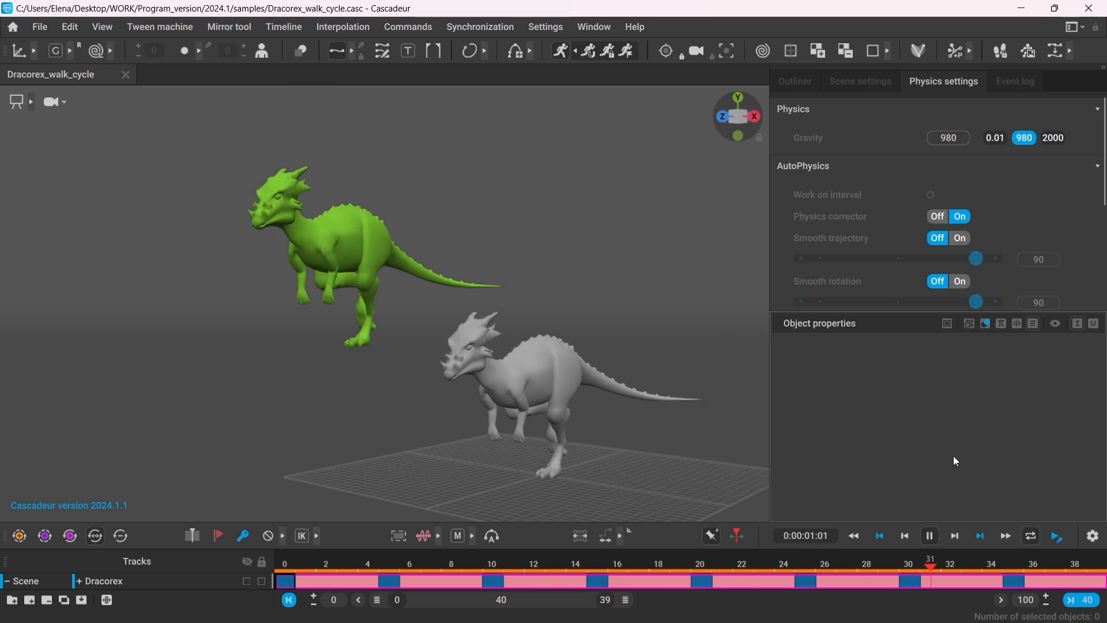
left_click(514, 564)
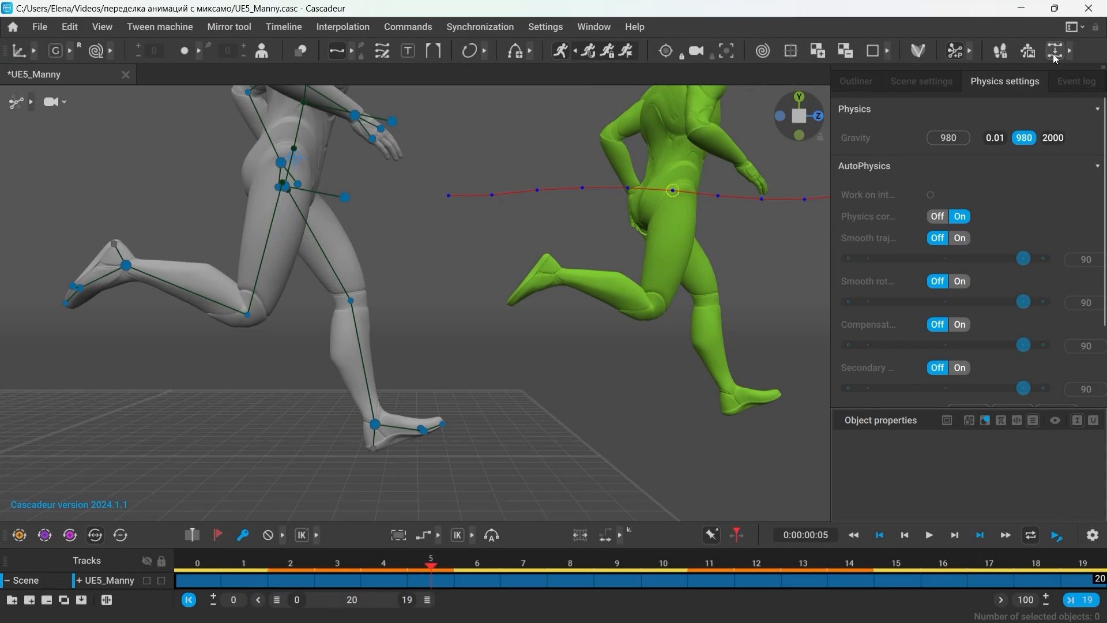
mouse_move(1056, 50)
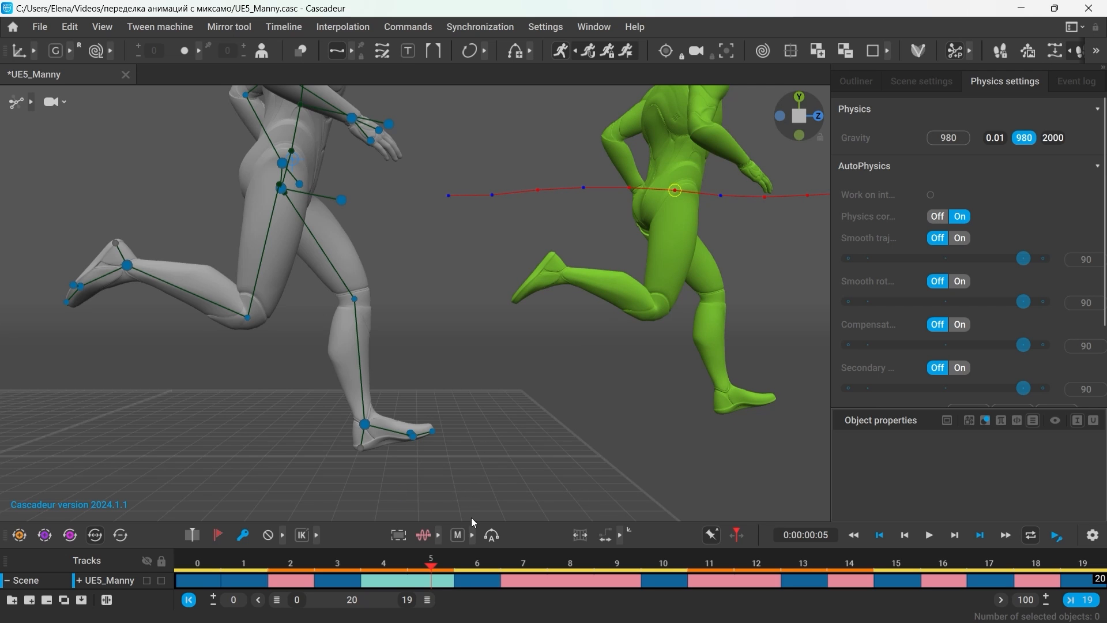
left_click(954, 534)
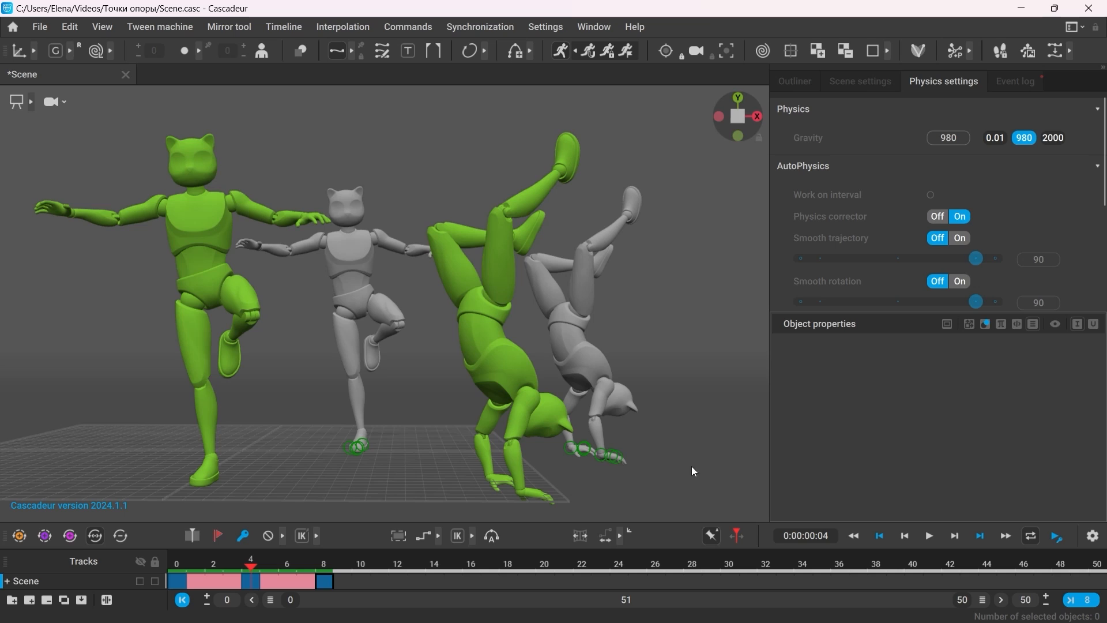
mouse_move(375, 462)
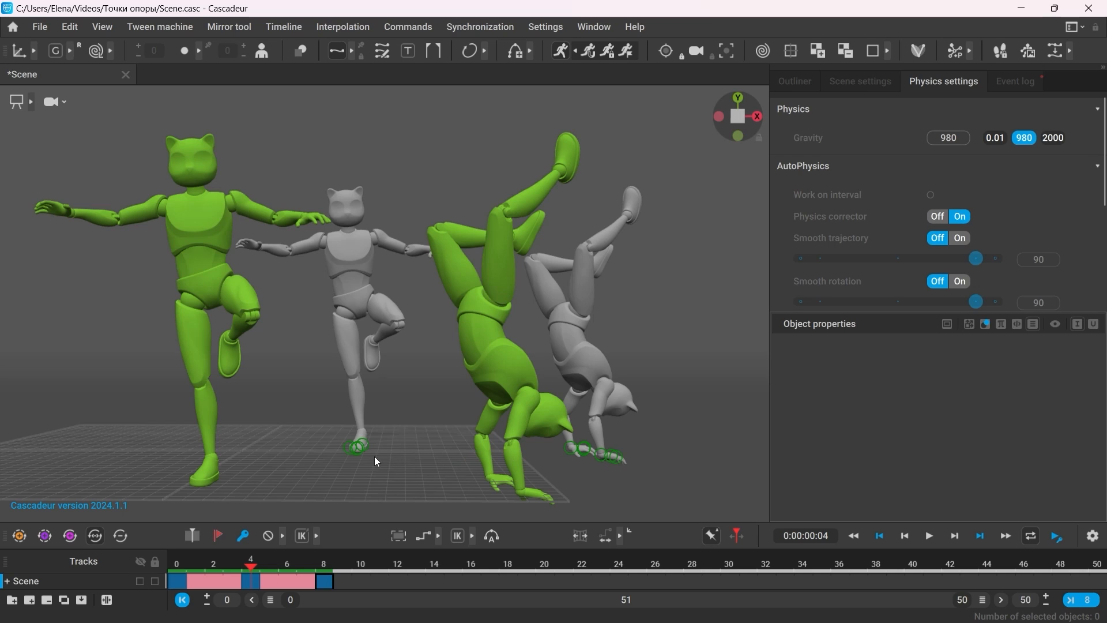
mouse_move(328, 441)
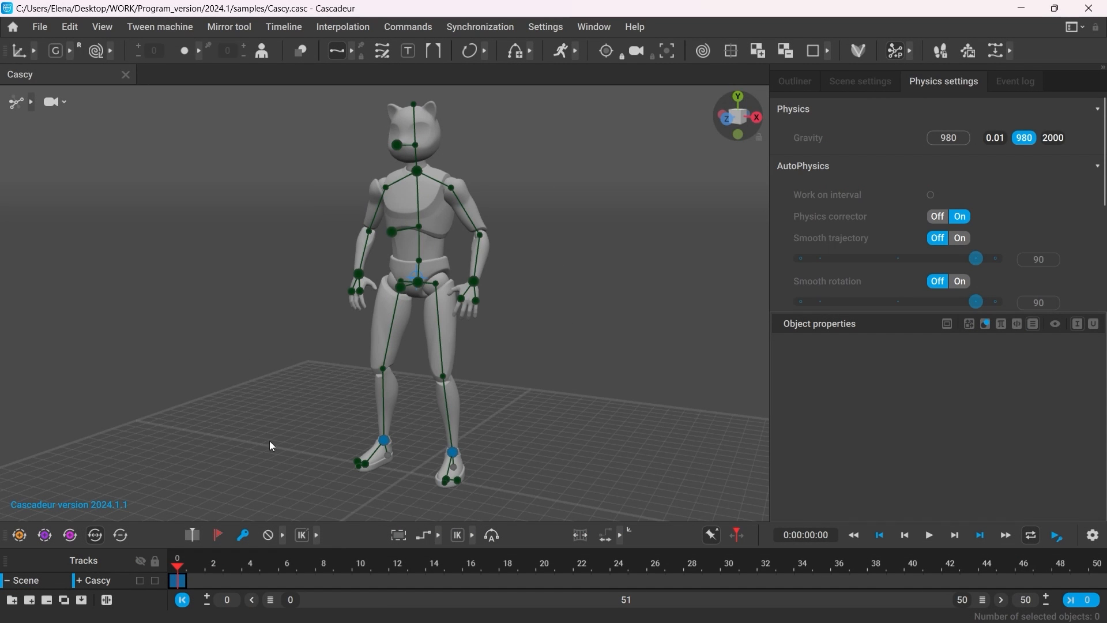
Open samples/Cascy.casc with AutoPhysics on, then scrub to frames 22 and 12
left_click(544, 580)
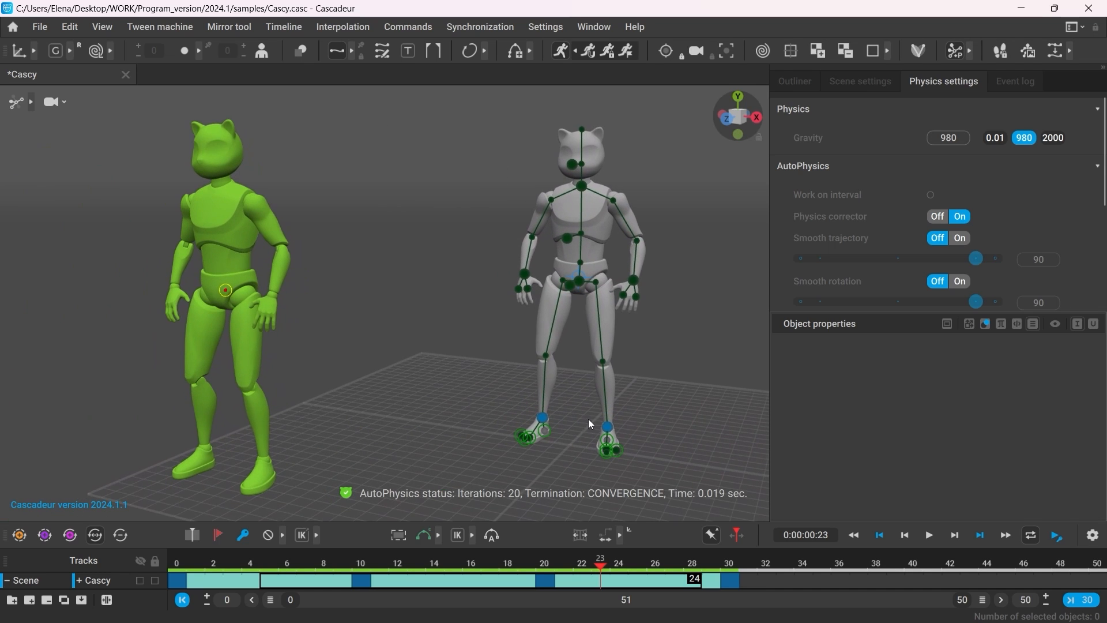
left_click(287, 566)
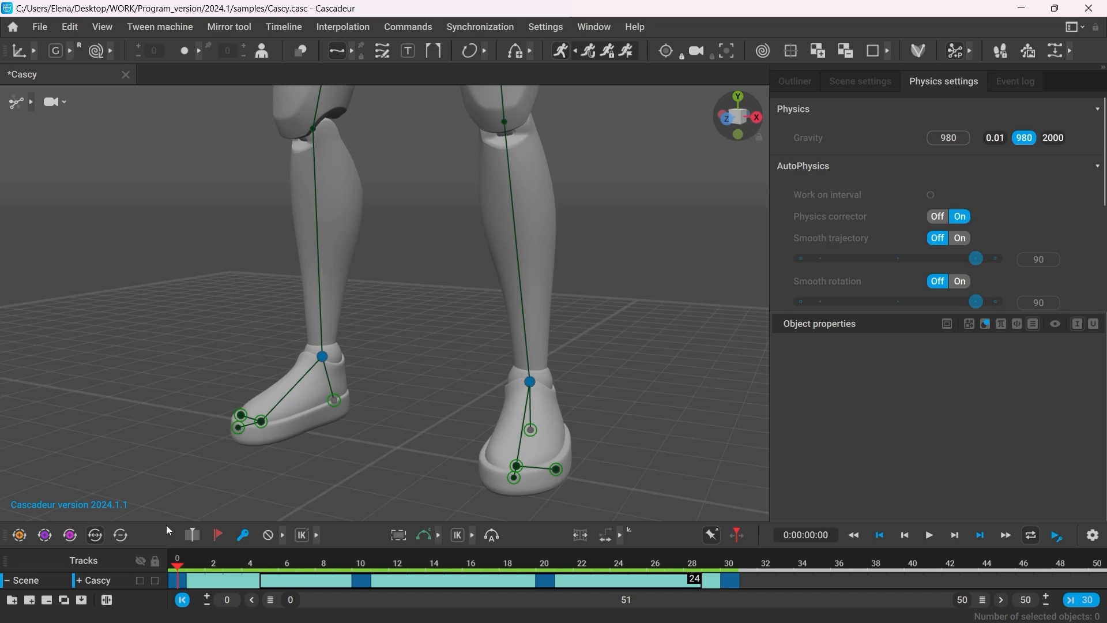
mouse_move(392, 579)
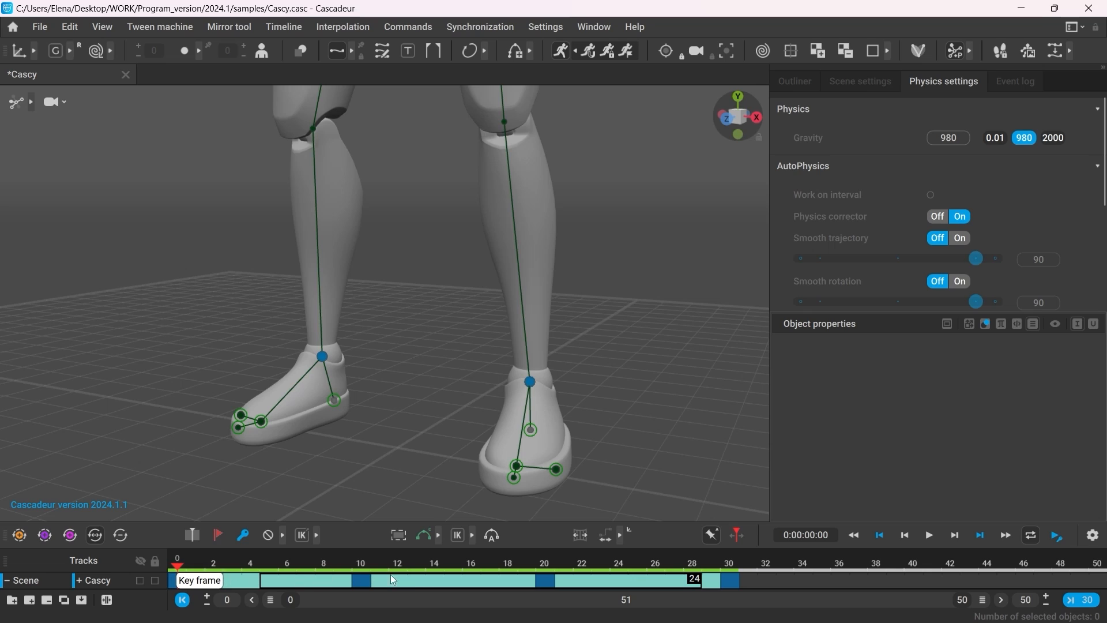
mouse_move(654, 583)
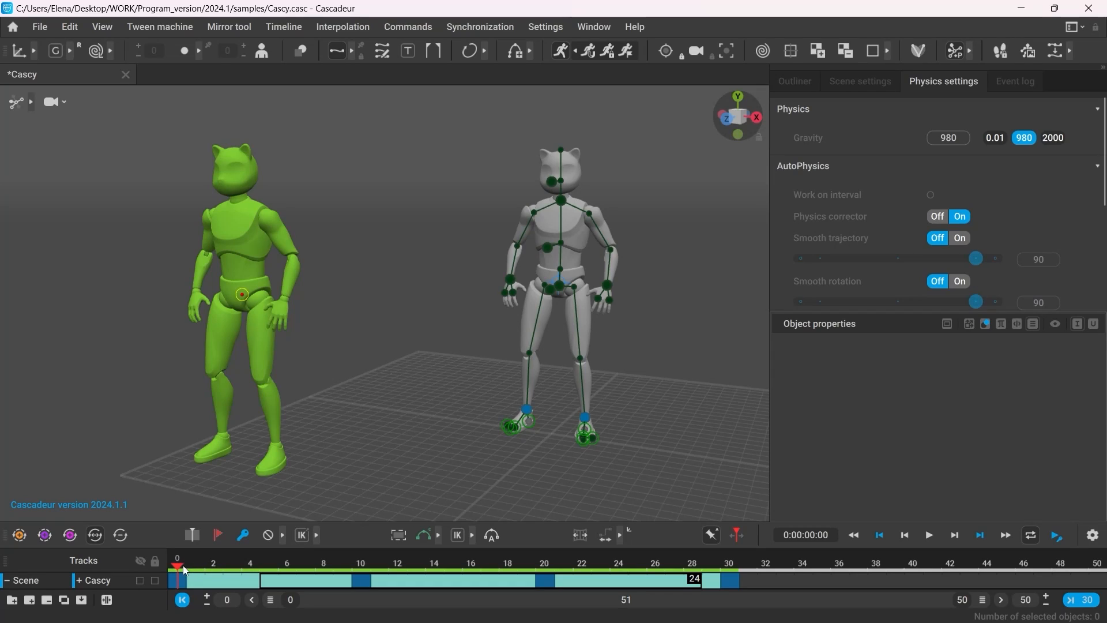
left_click(581, 568)
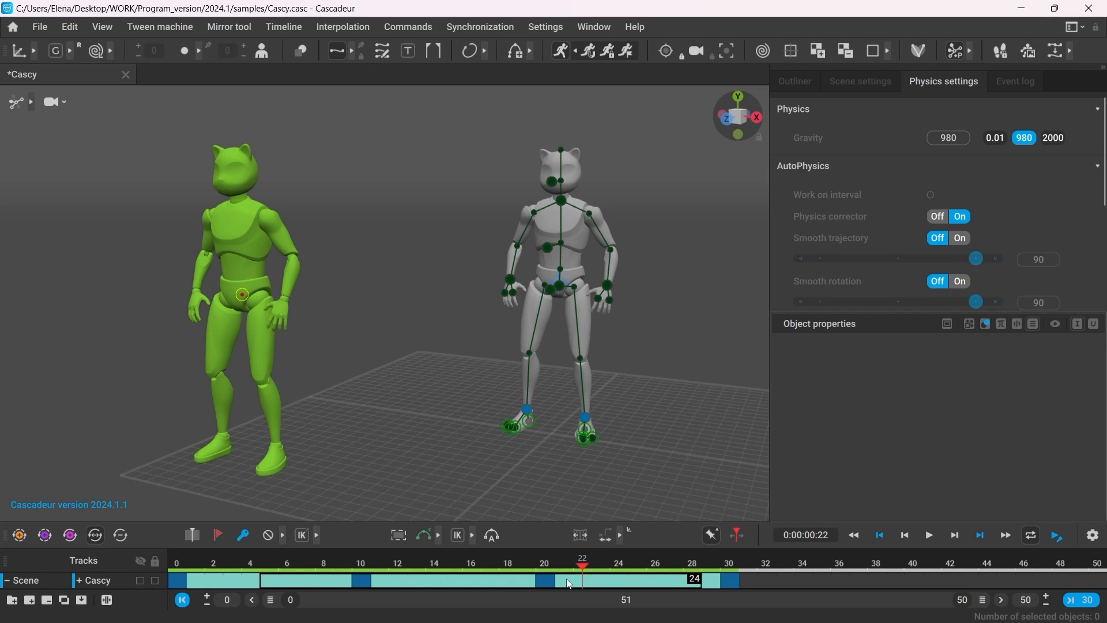
left_click(397, 564)
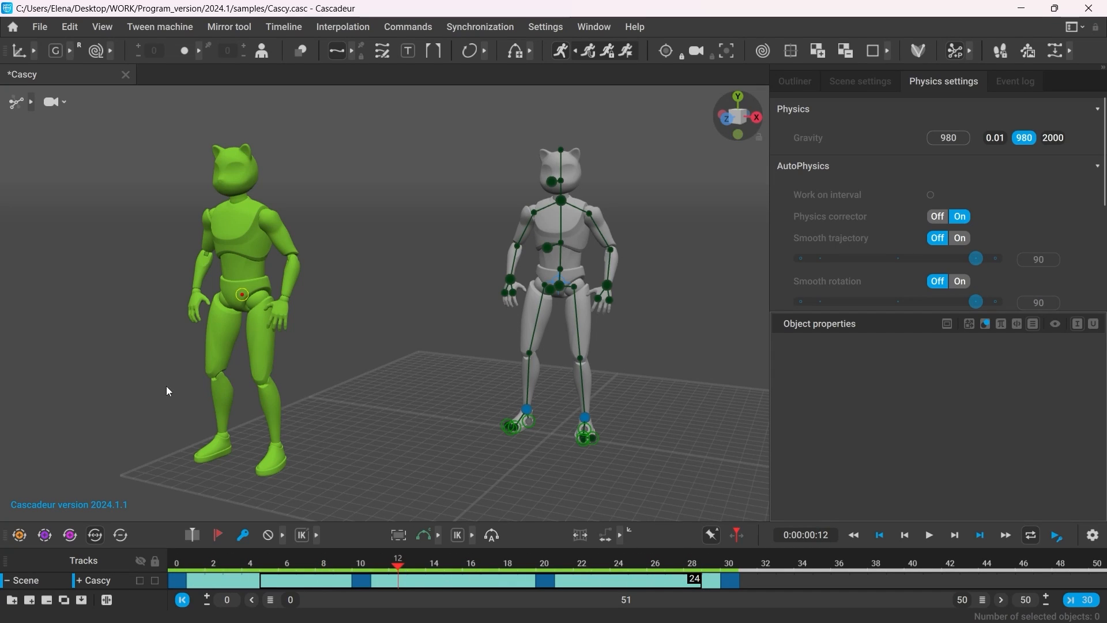
mouse_move(366, 561)
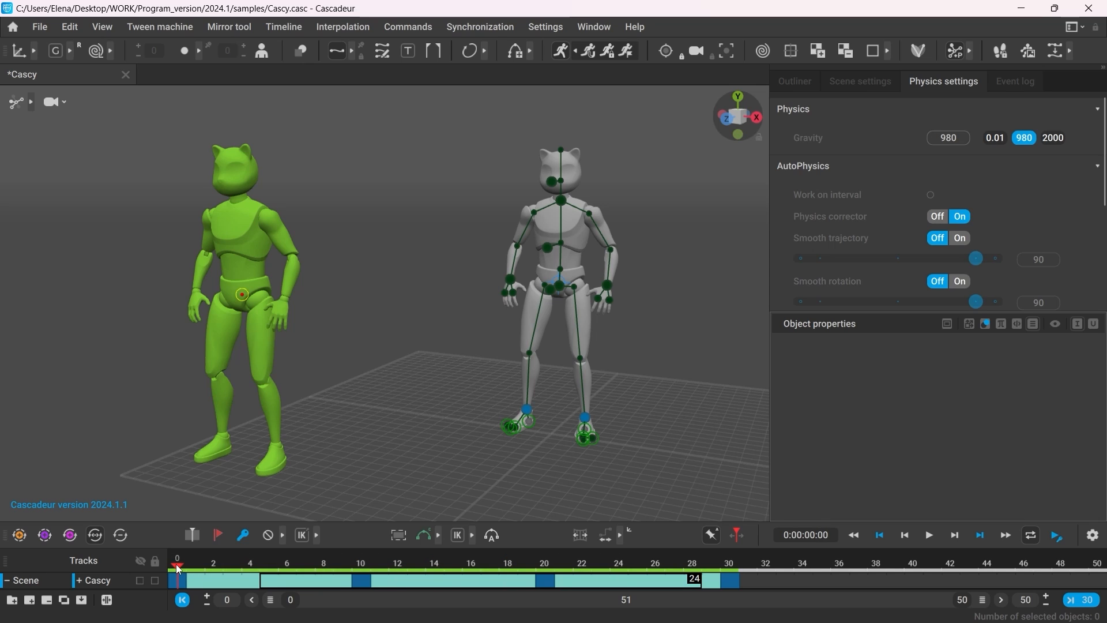
mouse_move(362, 580)
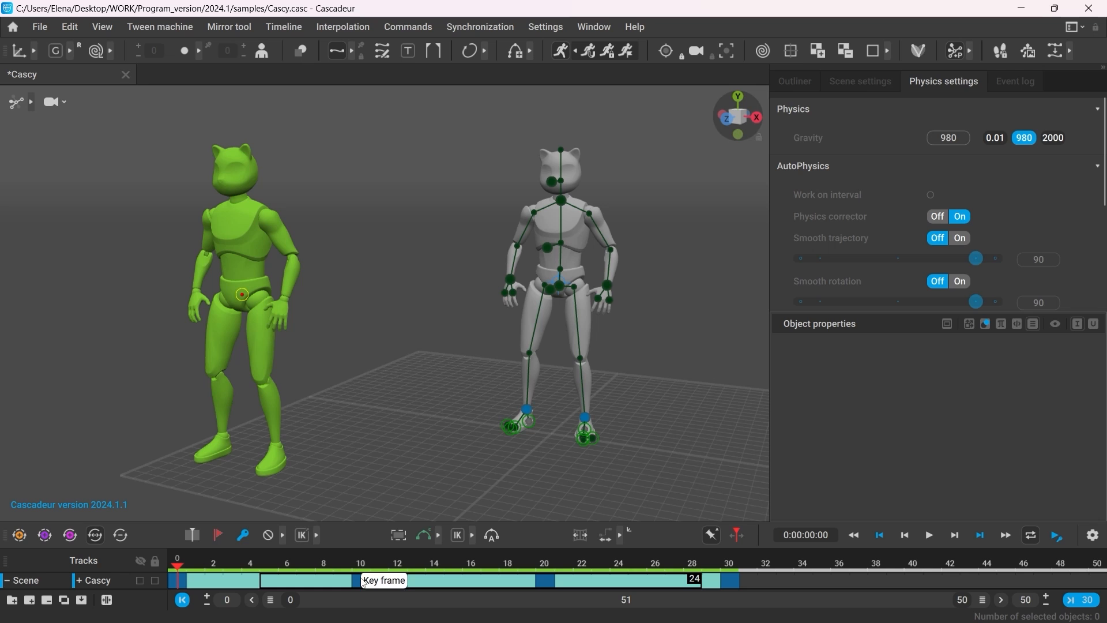
At frame 10, select foot_l and edit its Fulcrum point settings, then scrub to frame 6
left_click(360, 579)
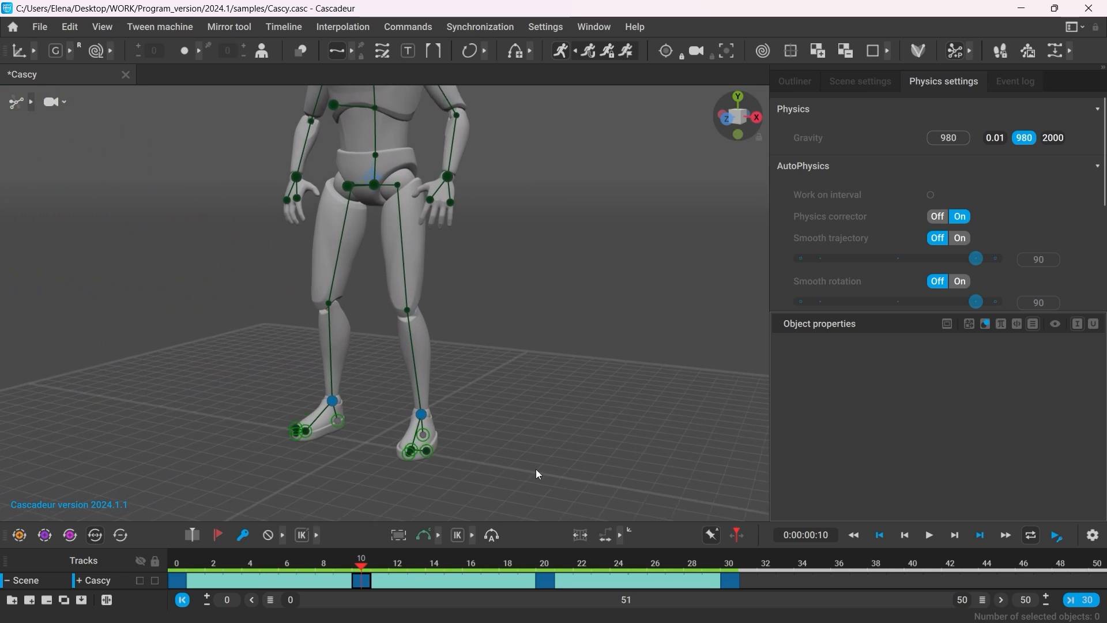
left_click(423, 424)
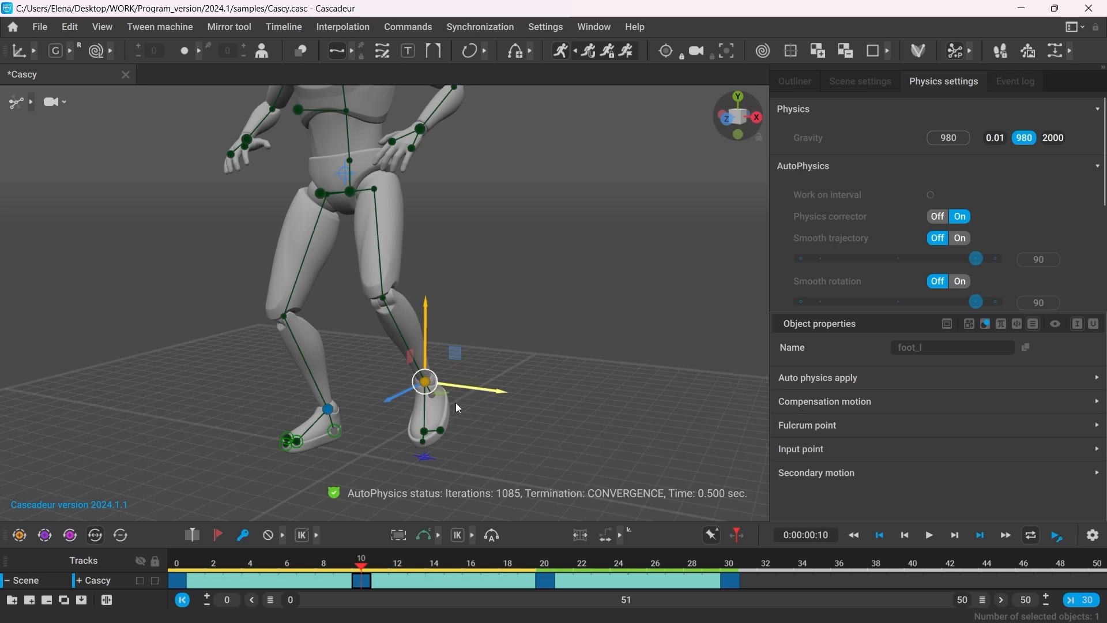
scroll("up", 3)
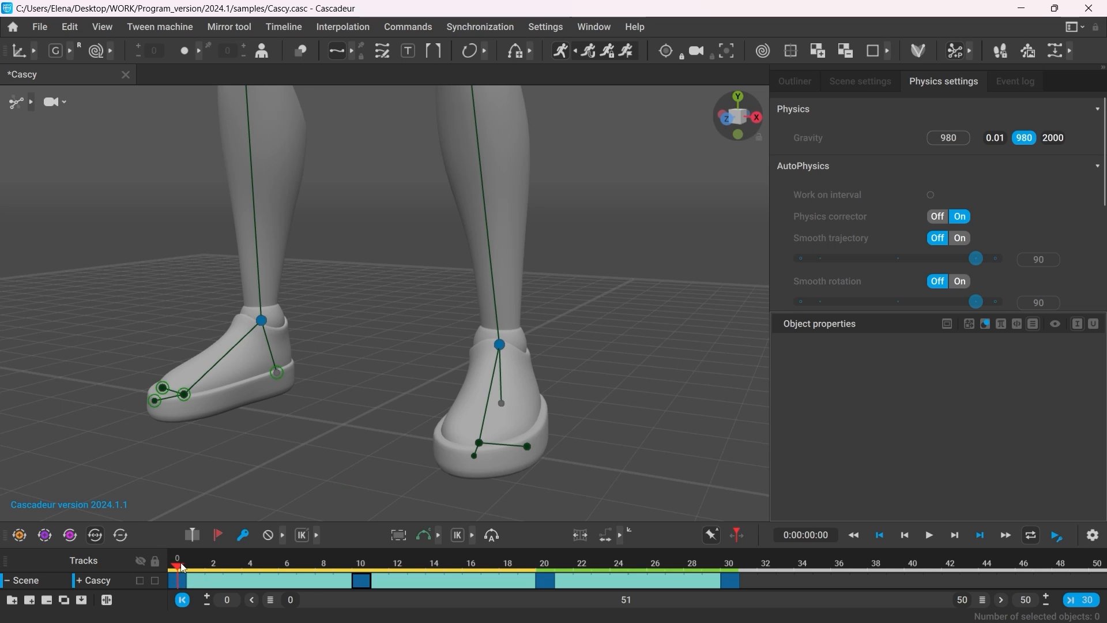
left_click(286, 564)
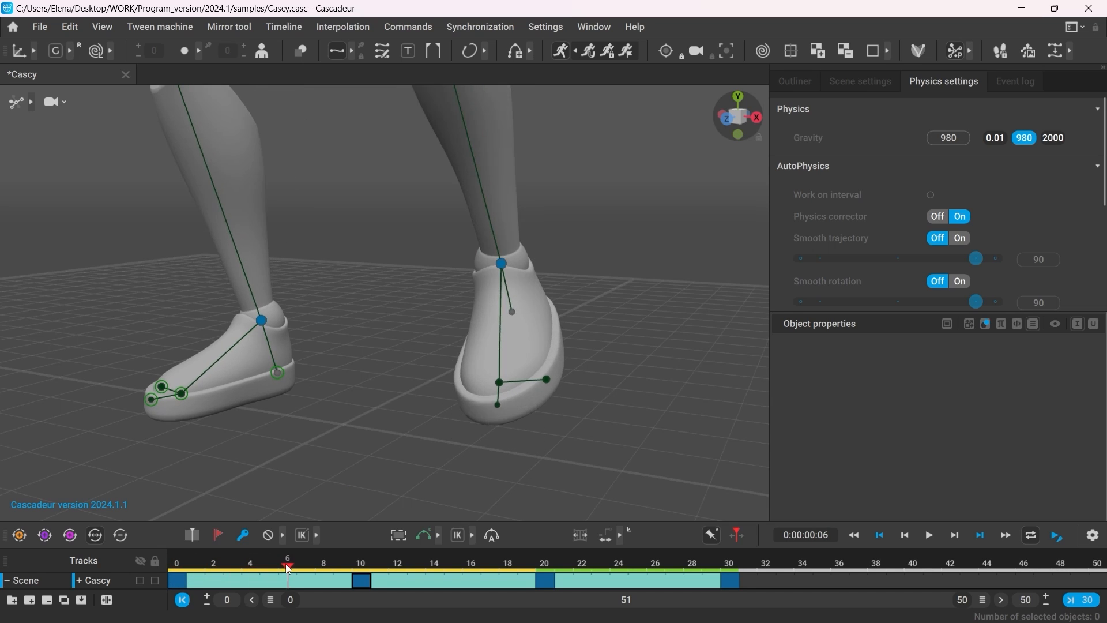
left_click(361, 563)
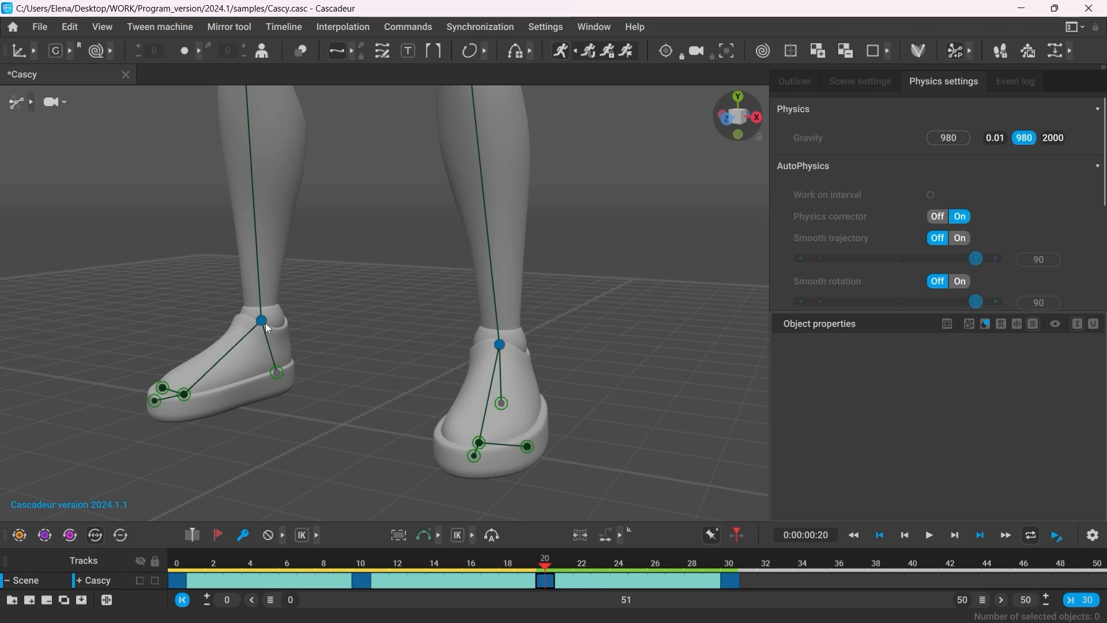
Select the foot point at frame 20 and play the reconverged 30-frame physics result
left_click(261, 320)
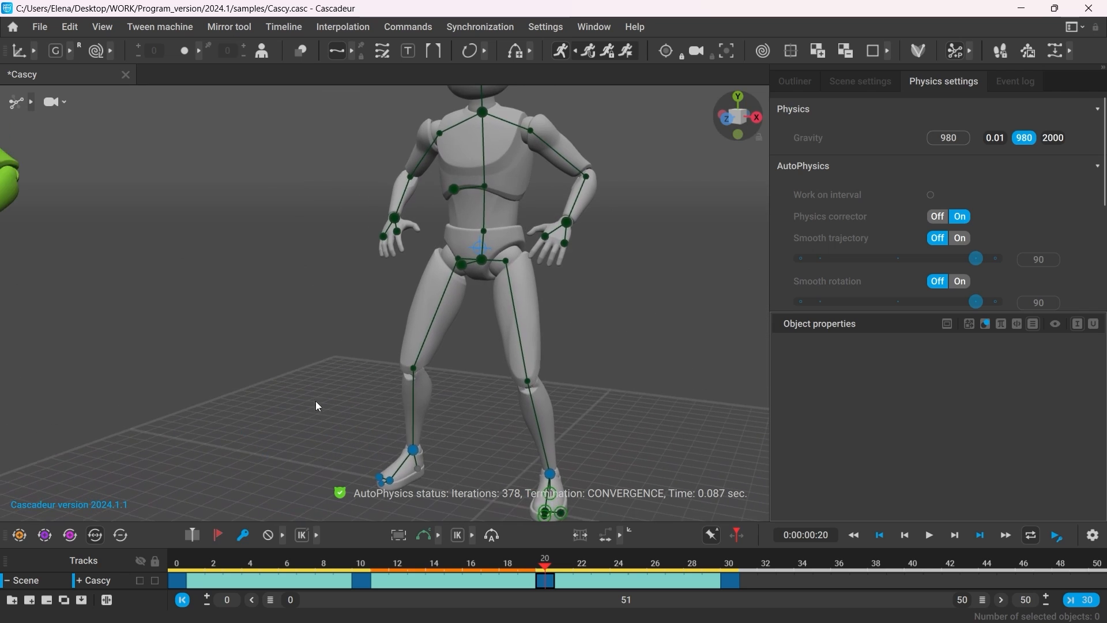
left_click(360, 571)
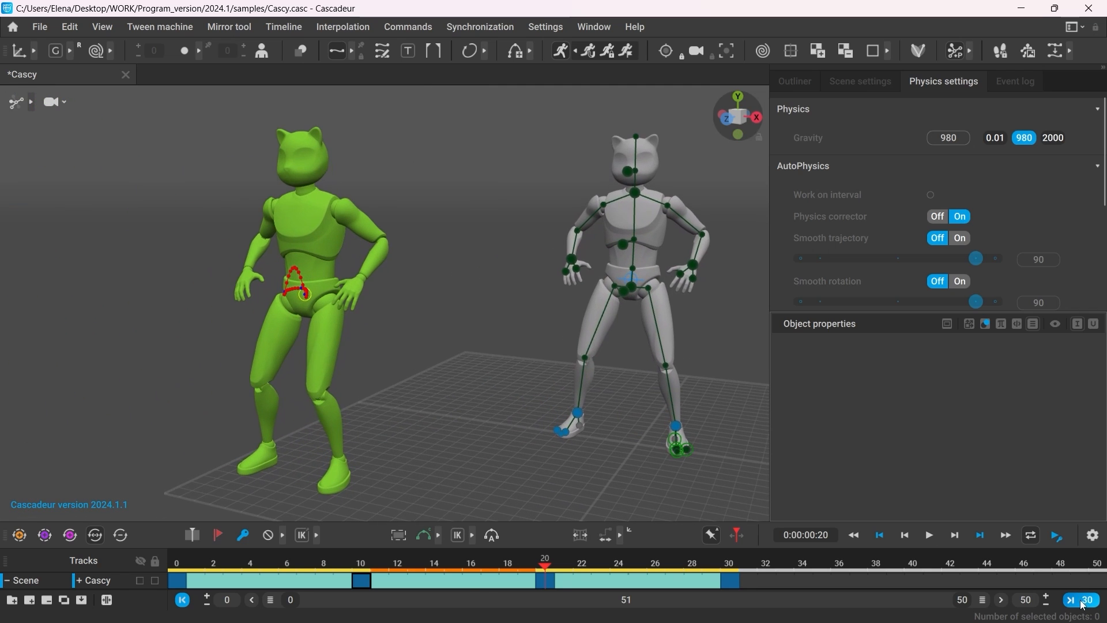
left_click(928, 535)
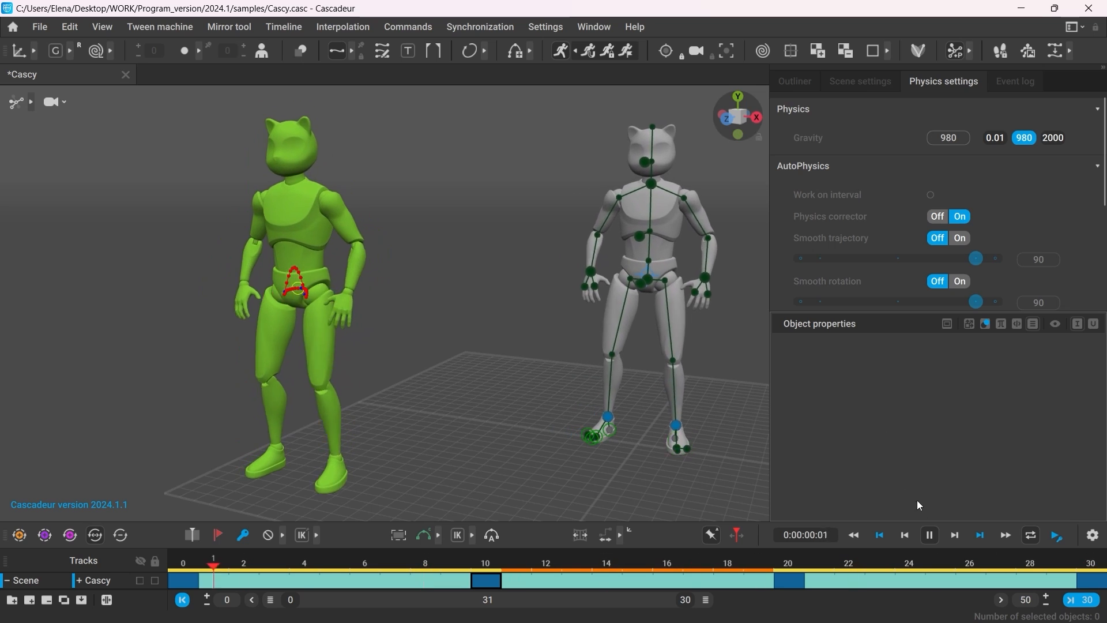
left_click(486, 581)
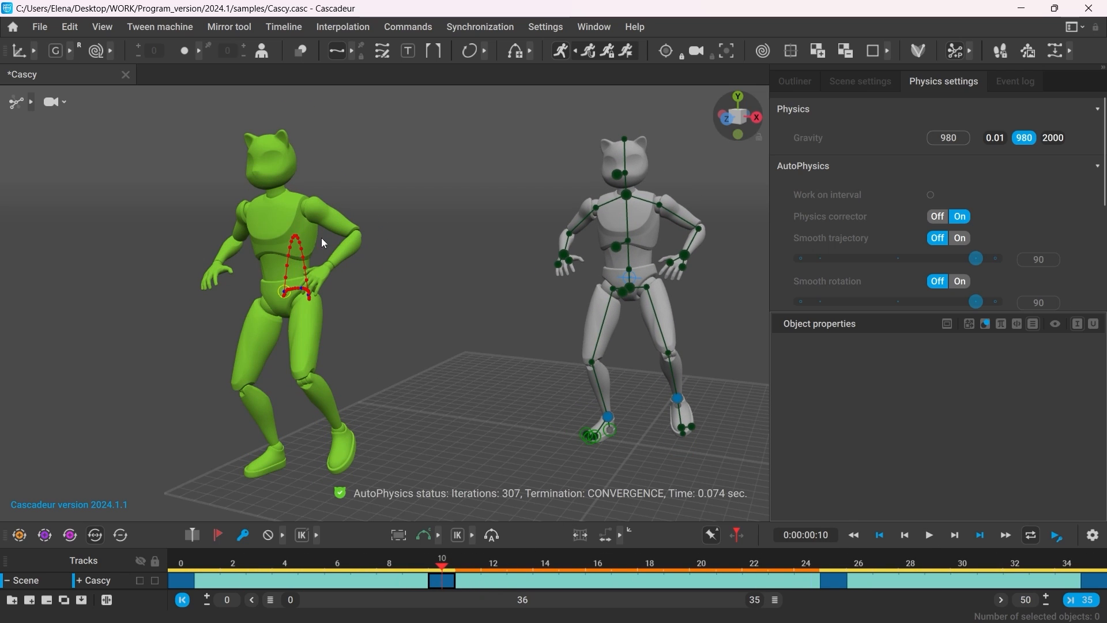
left_click(929, 535)
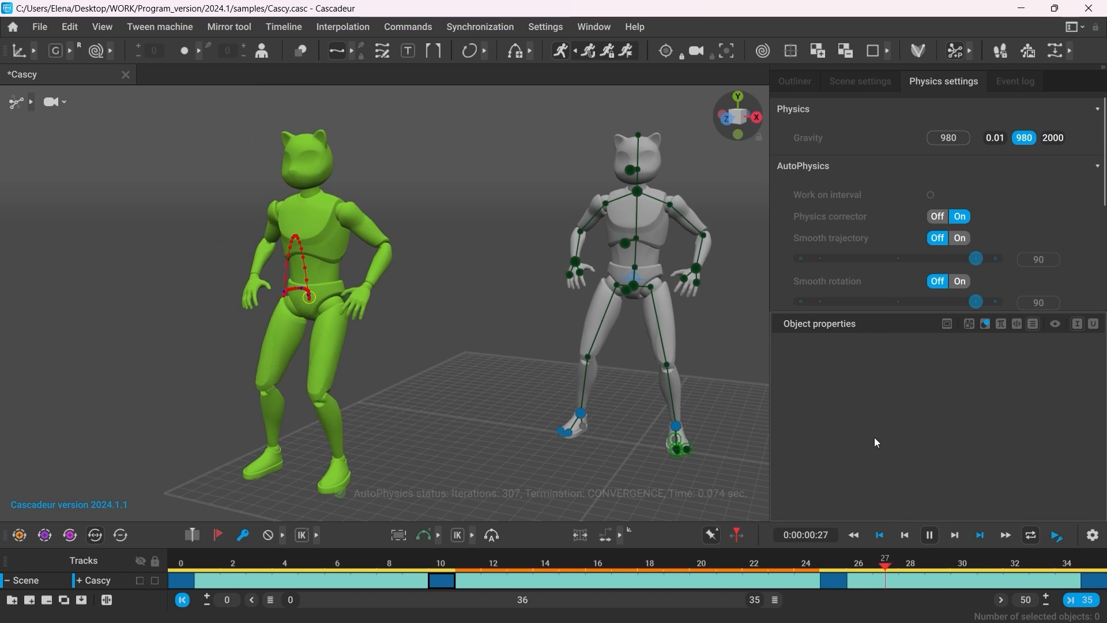
left_click(598, 563)
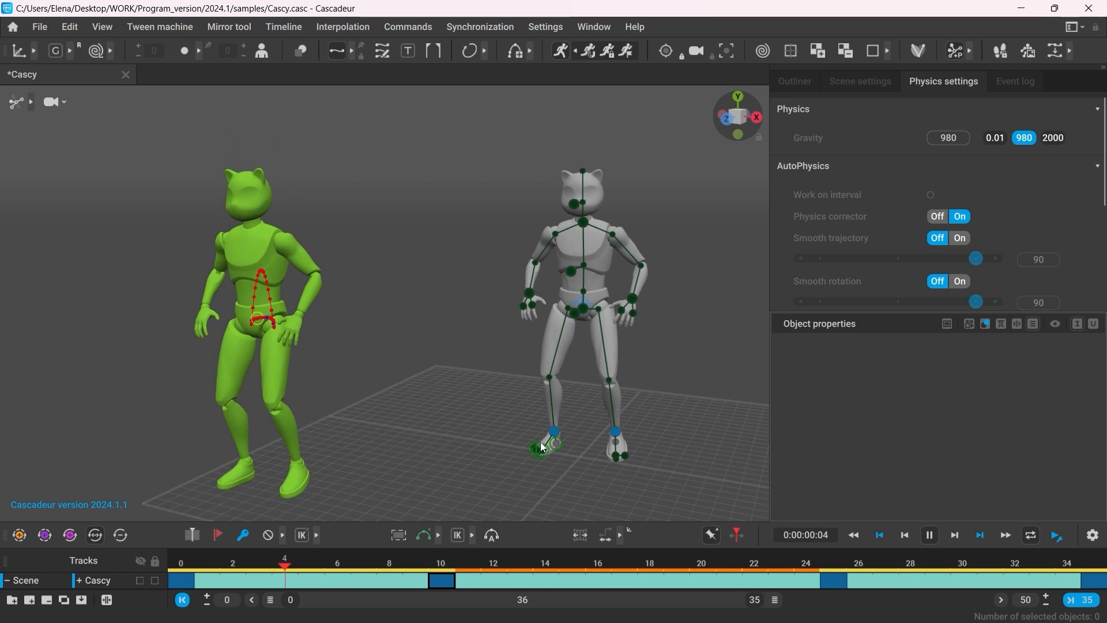
left_click(928, 534)
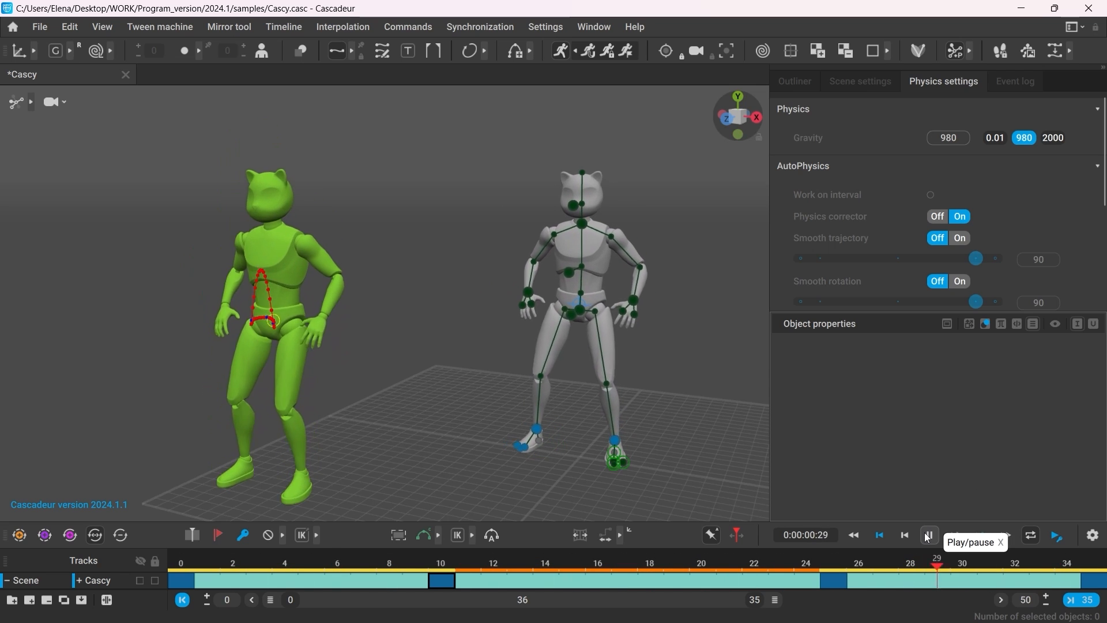
left_click(927, 534)
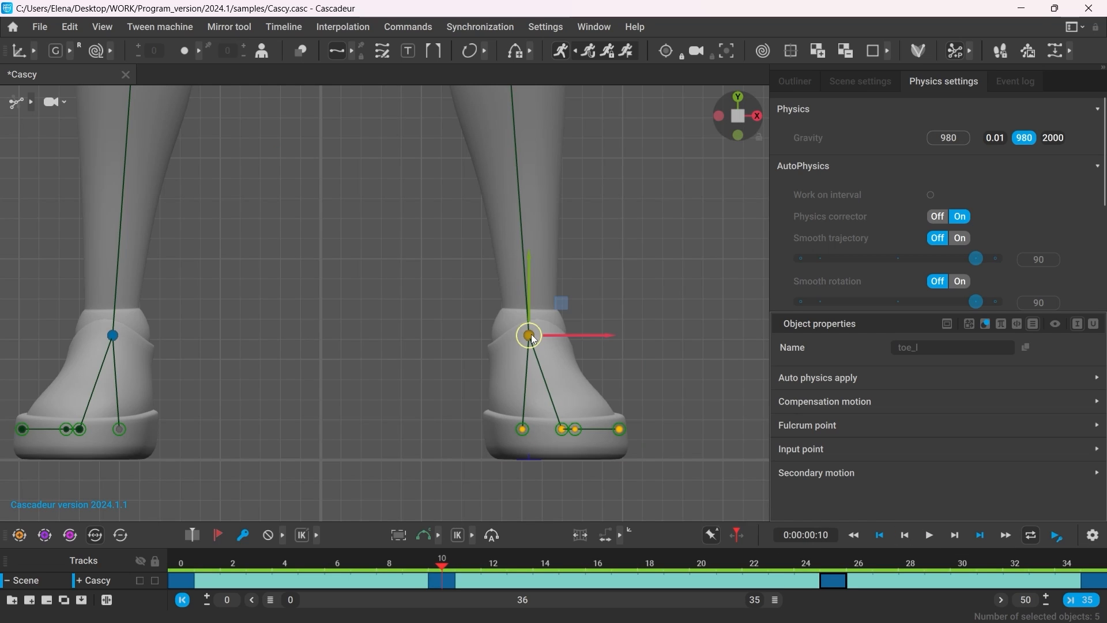
mouse_move(884, 398)
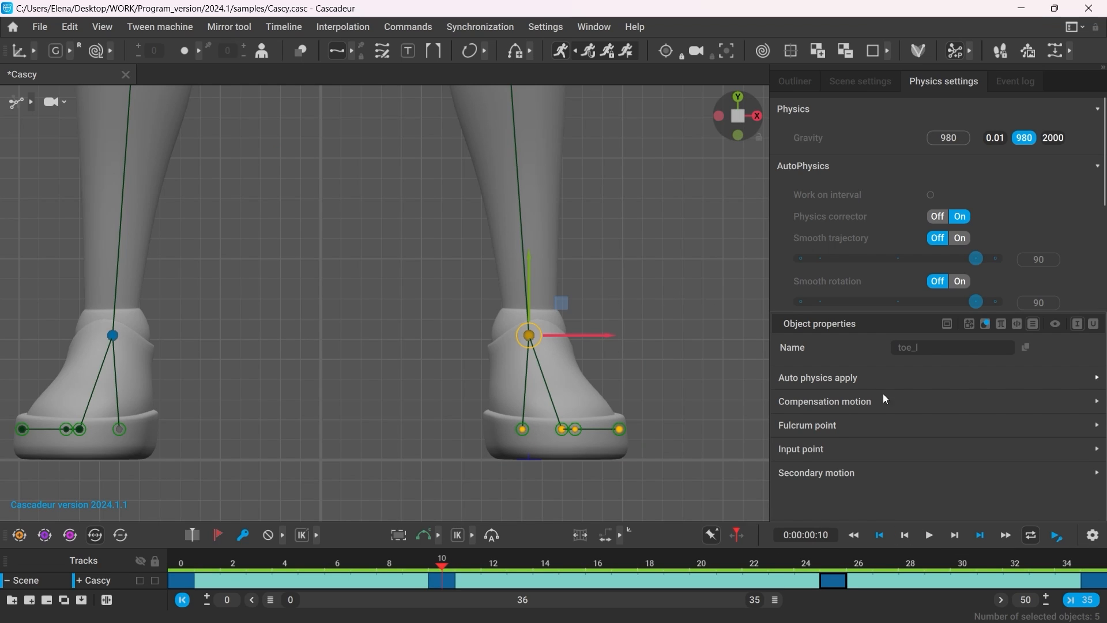
Set toe_l's Fulcrum Collision radius to 20, then deselect and reselect it to verify
left_click(807, 424)
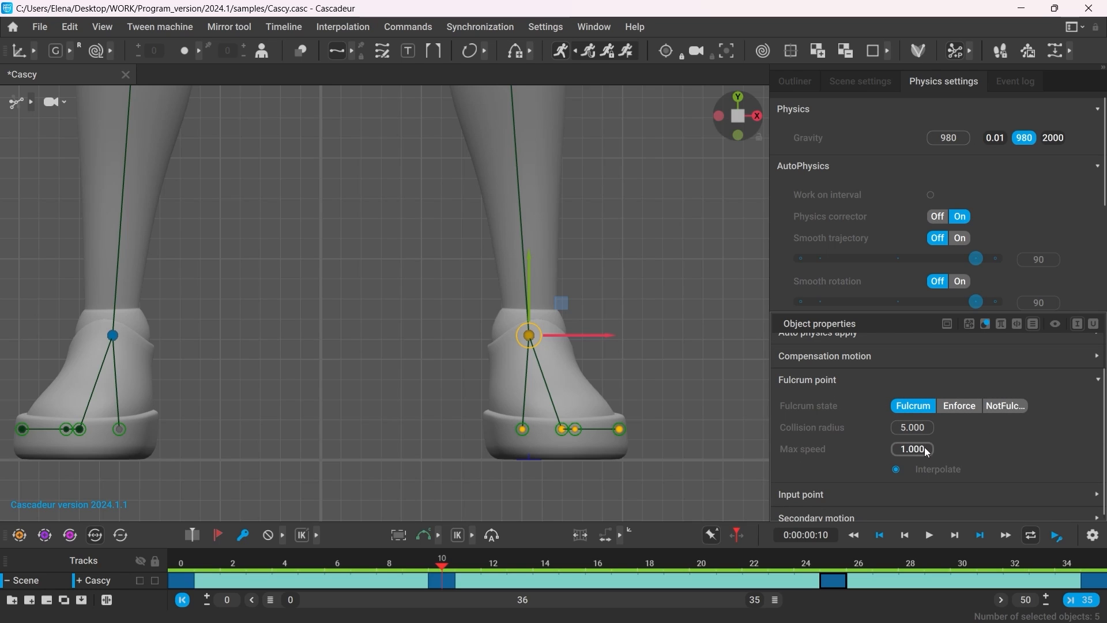
mouse_move(840, 440)
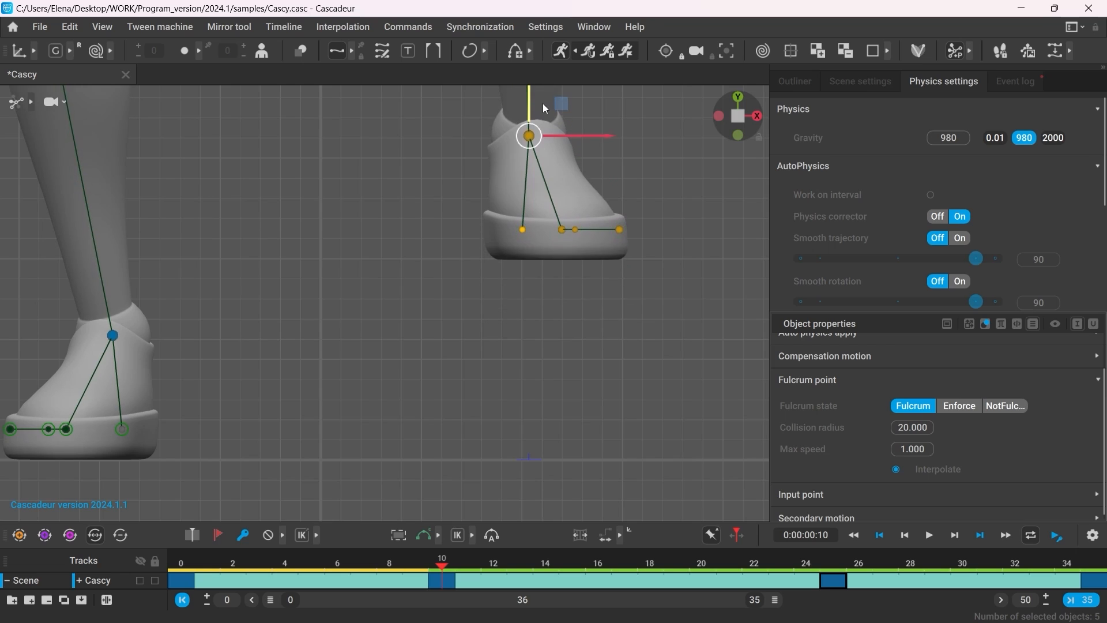
left_click(664, 360)
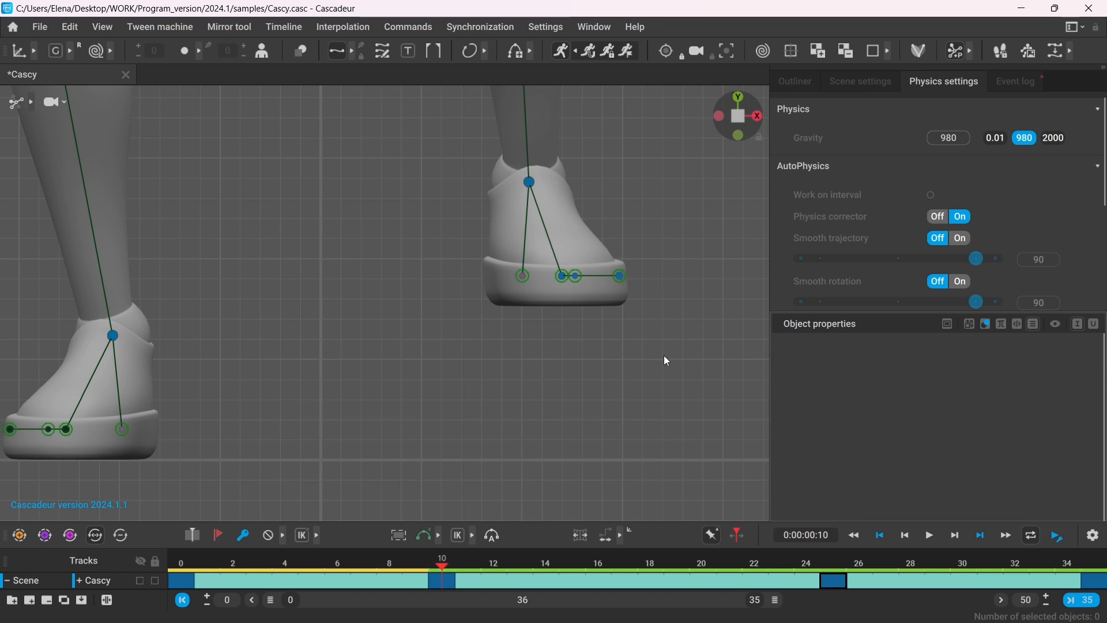
left_click(526, 182)
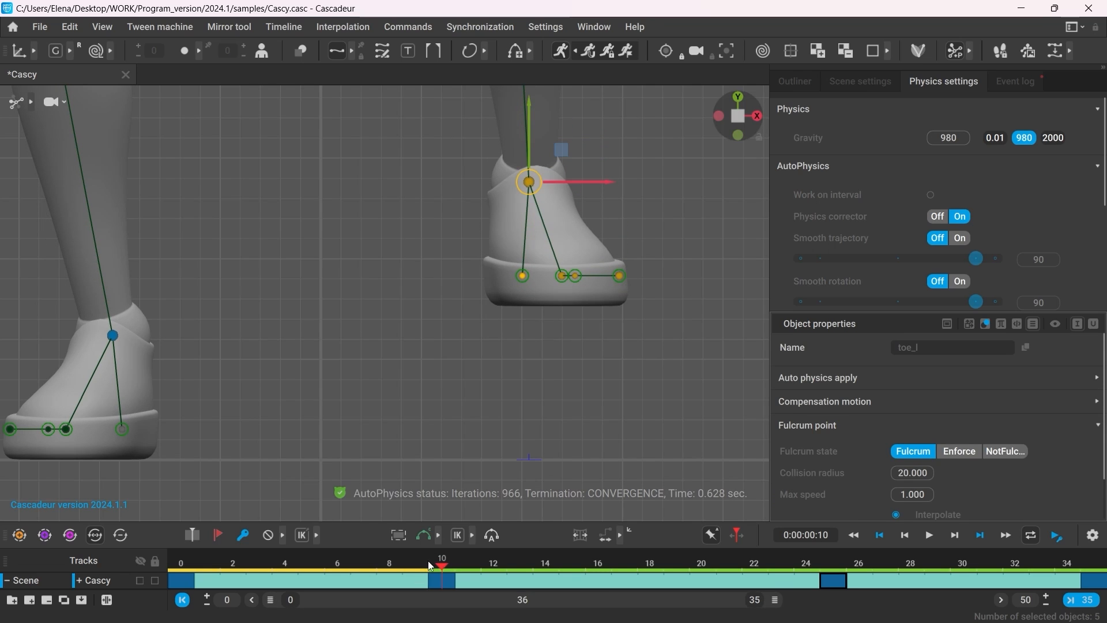
left_click(728, 565)
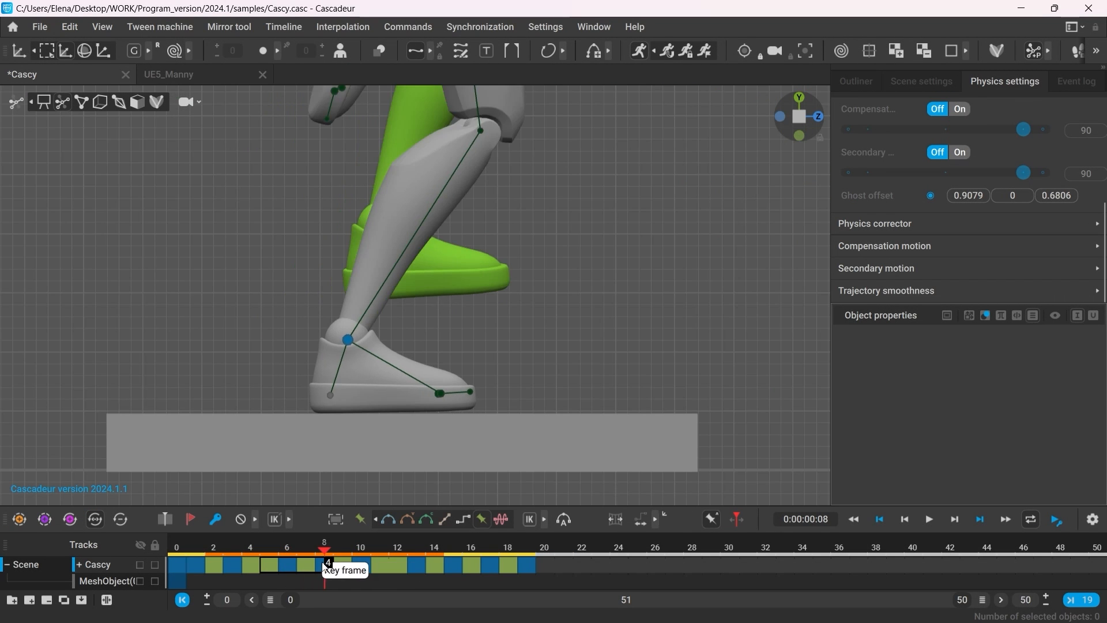
left_click(361, 550)
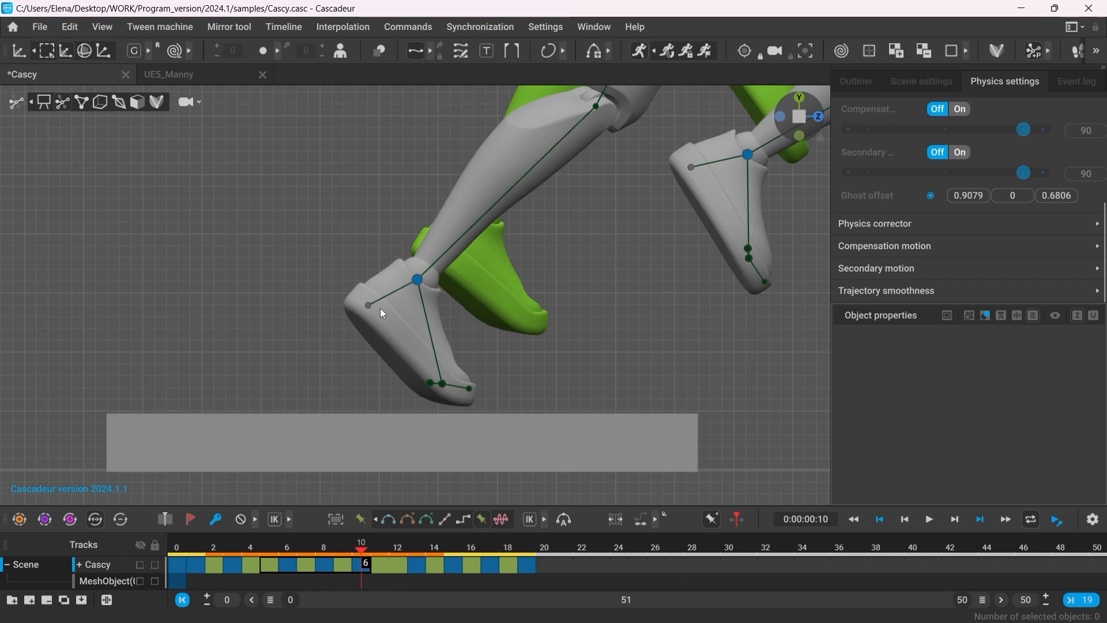
left_click(416, 280)
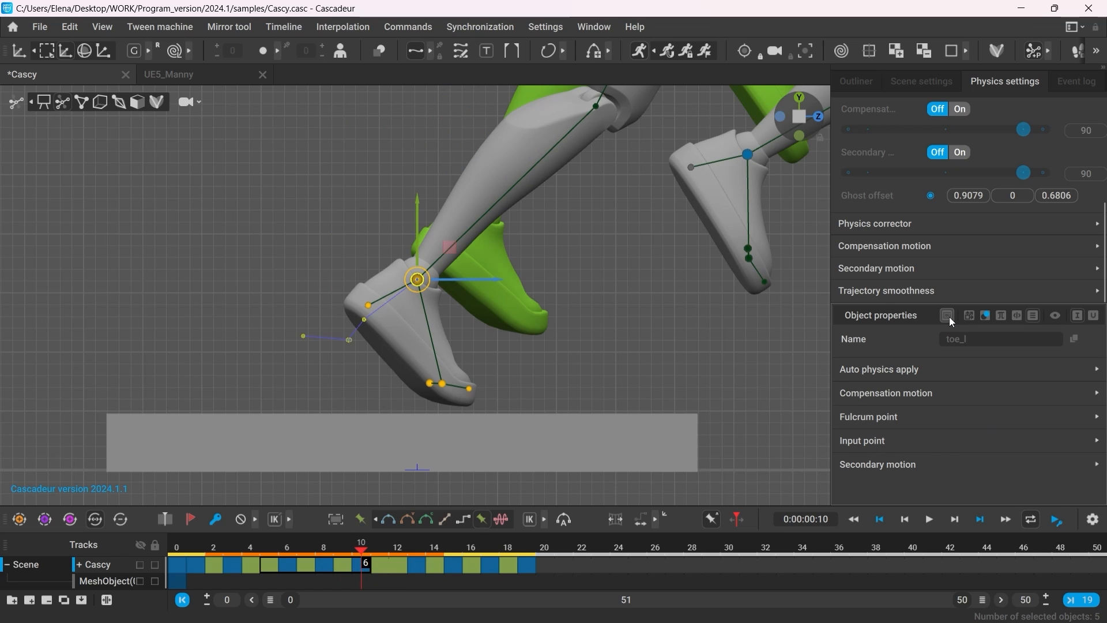
left_click(868, 416)
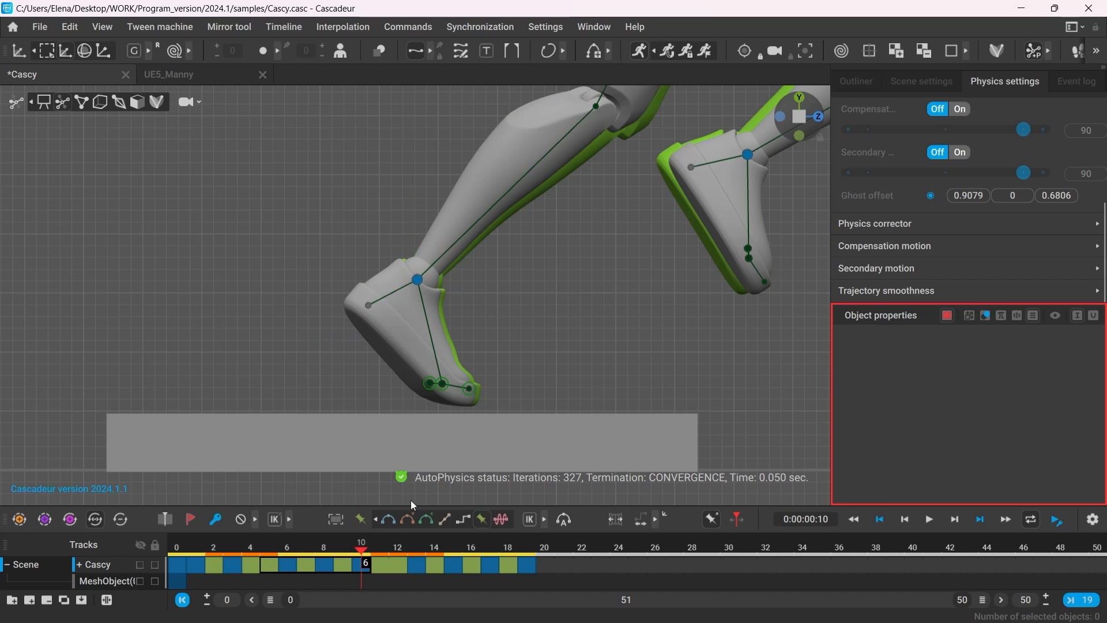
left_click(305, 550)
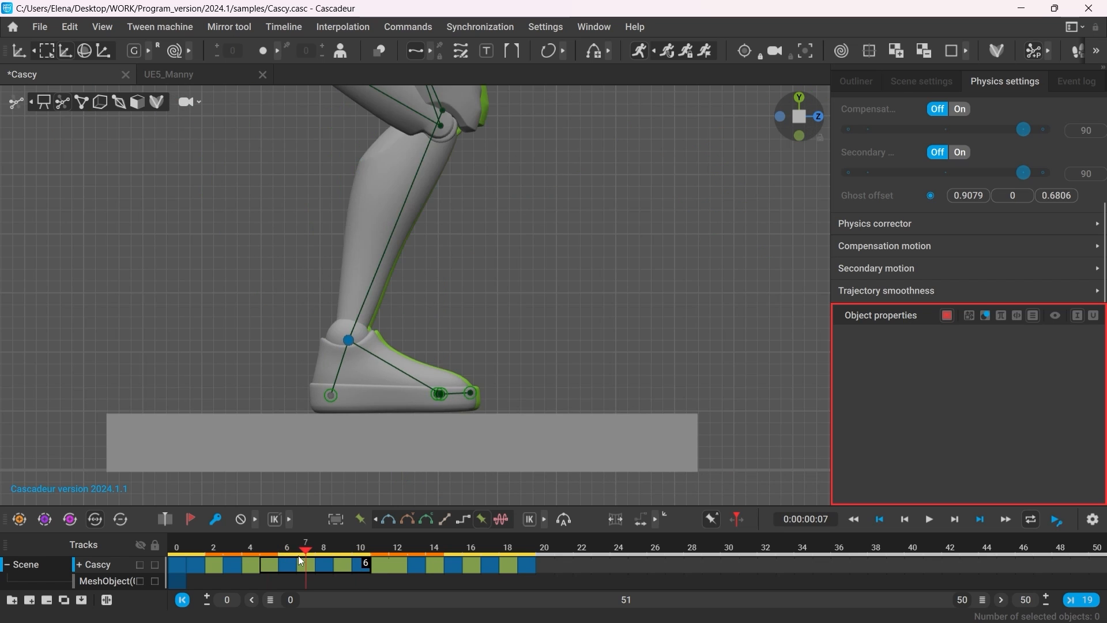
left_click(342, 550)
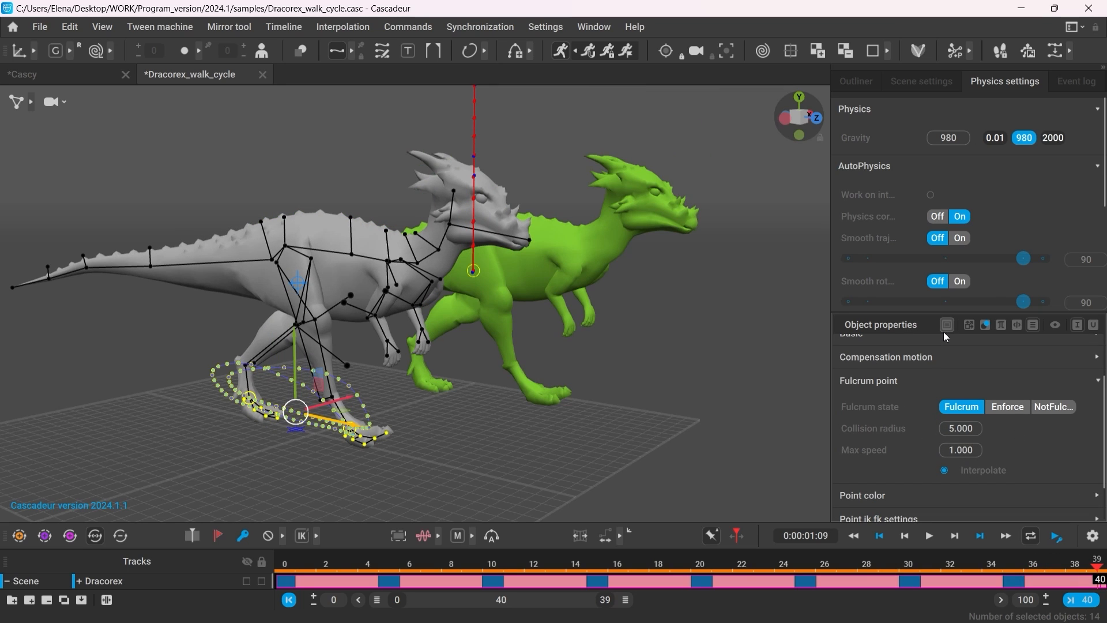
mouse_move(947, 325)
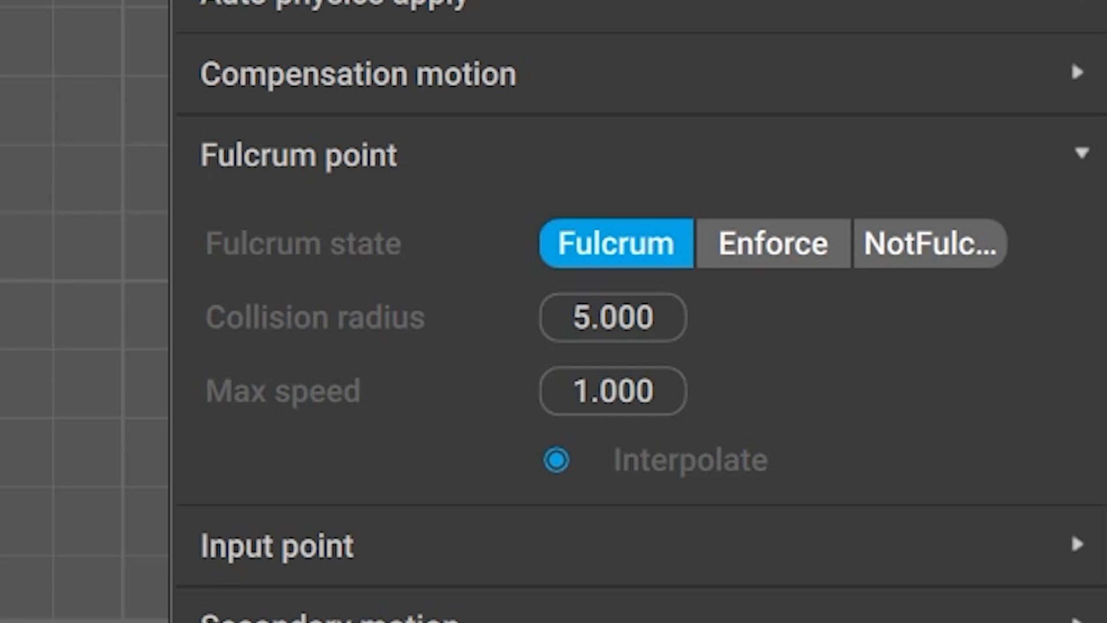
mouse_move(932, 243)
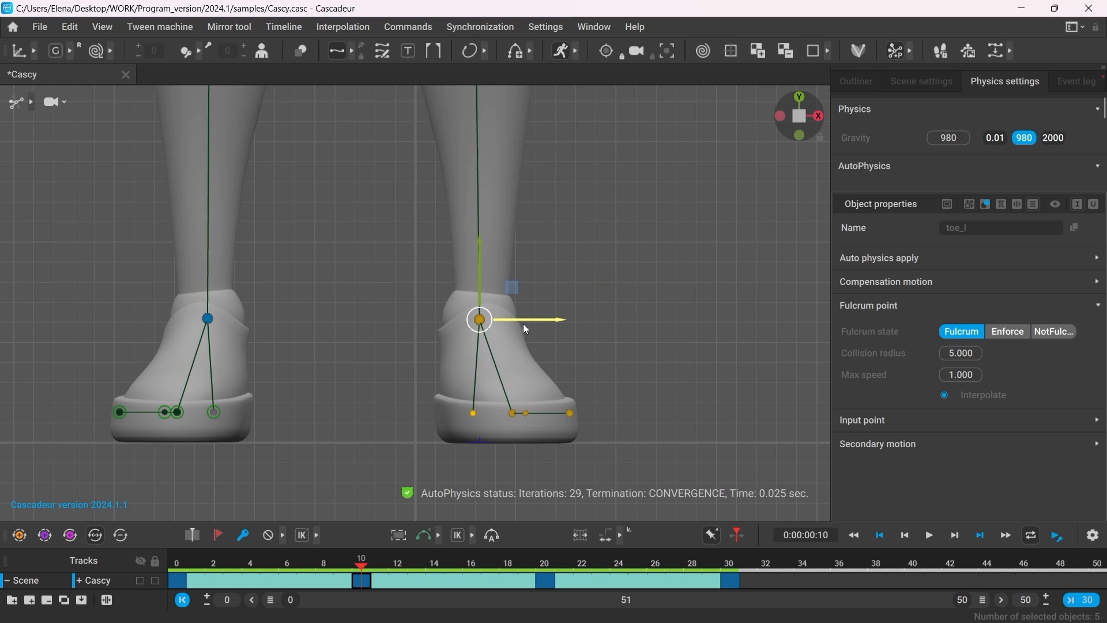
Slide the left foot right and set toe_l's fulcrum state to Enforce, then NotFulcrum
left_click_drag(481, 320, 608, 320)
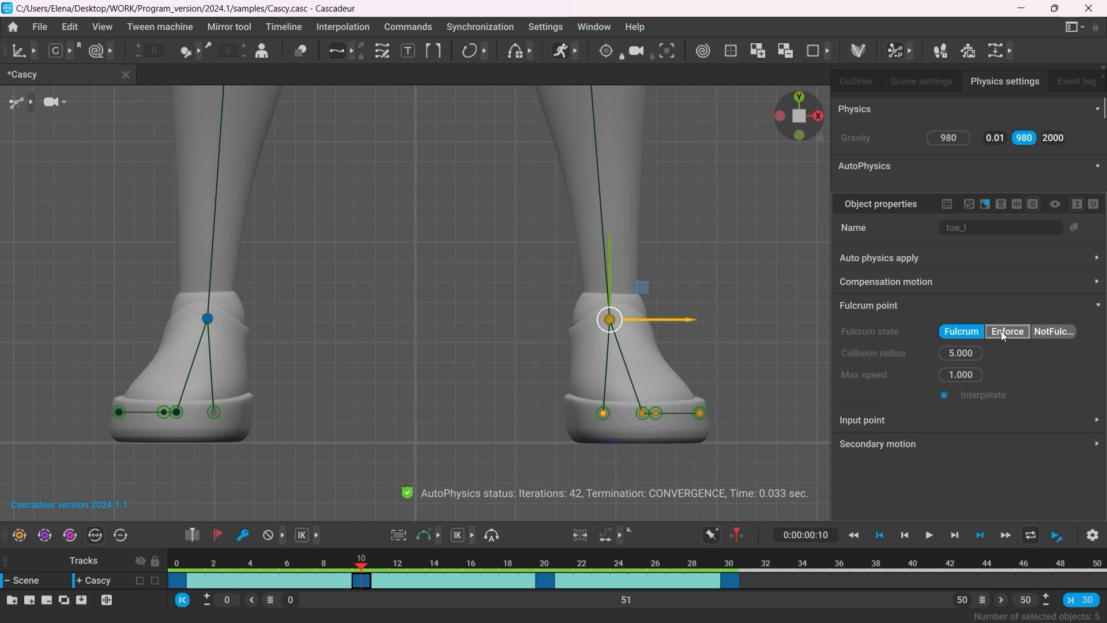
left_click(1007, 331)
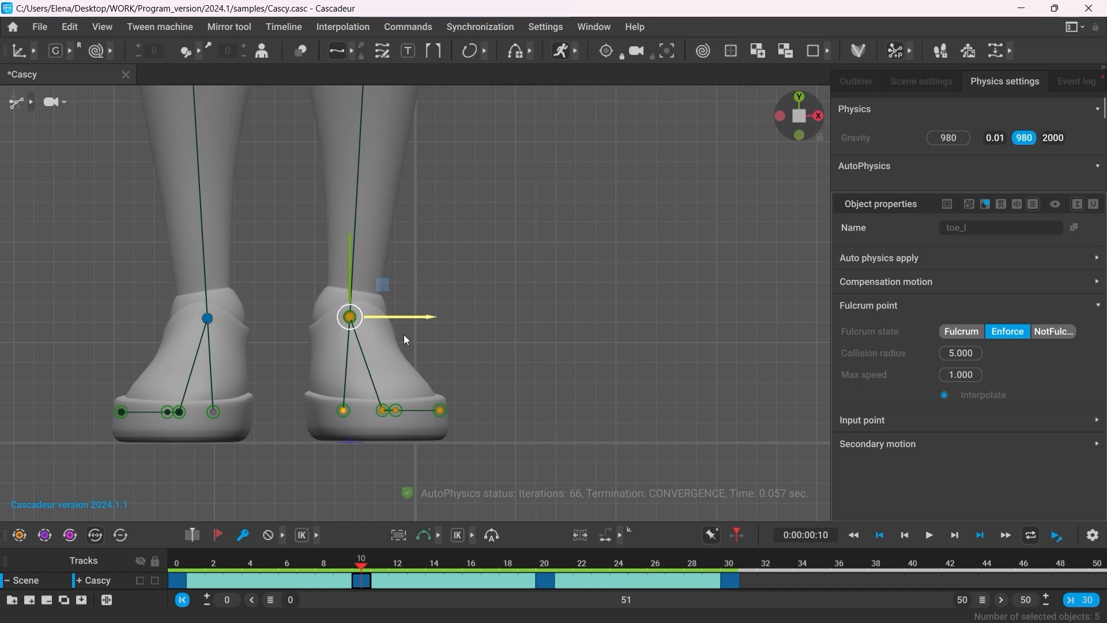
left_click_drag(349, 317, 635, 317)
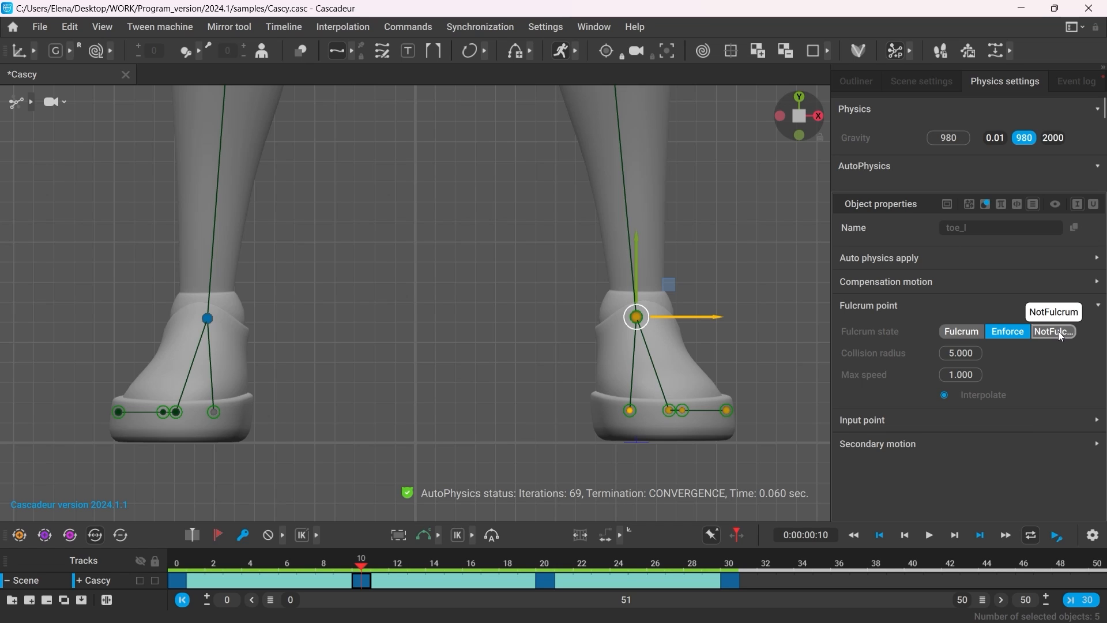
left_click(1053, 332)
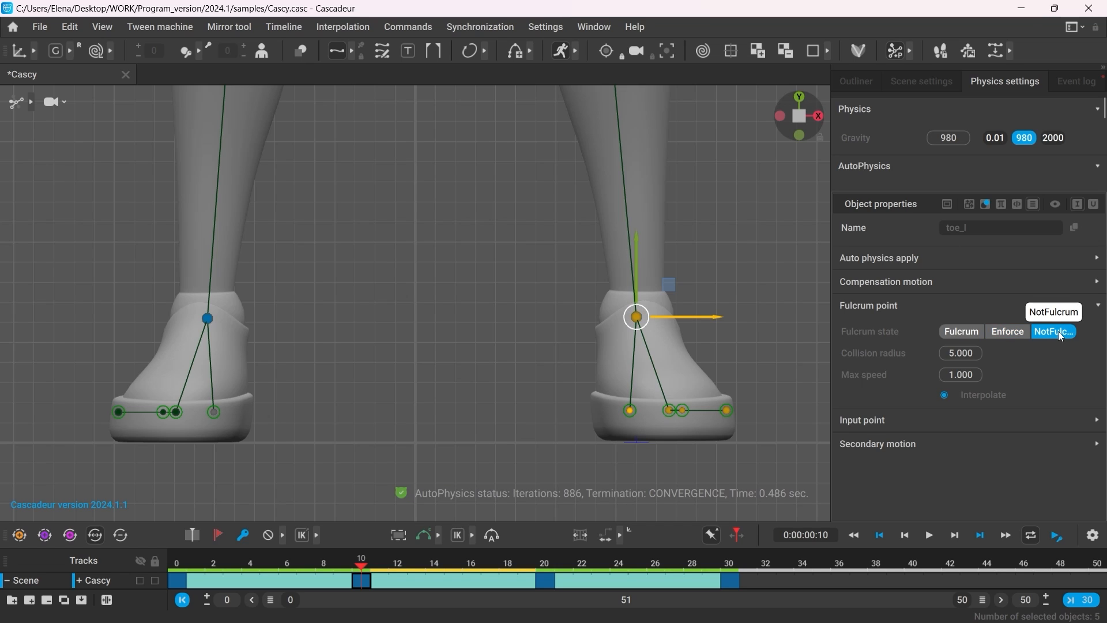
left_click(399, 563)
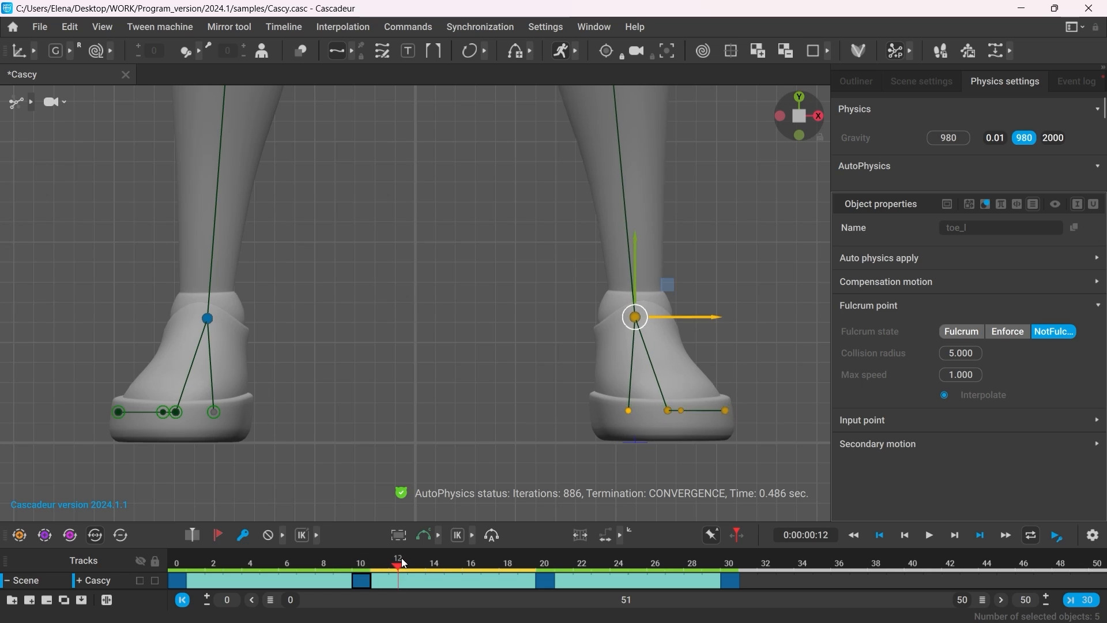